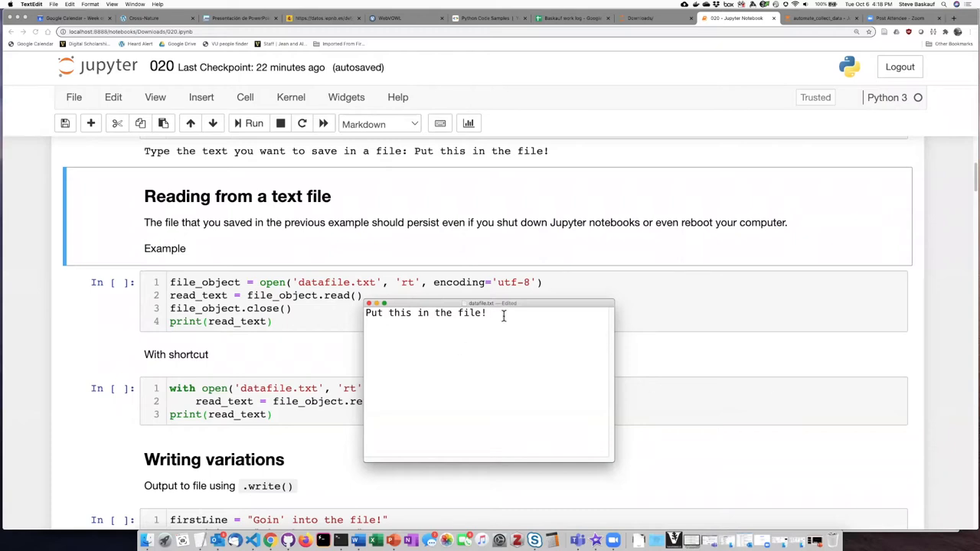
Replace "file!" with "computer file?" in datafile.txt and save it in TextEdit
double_click(471, 313)
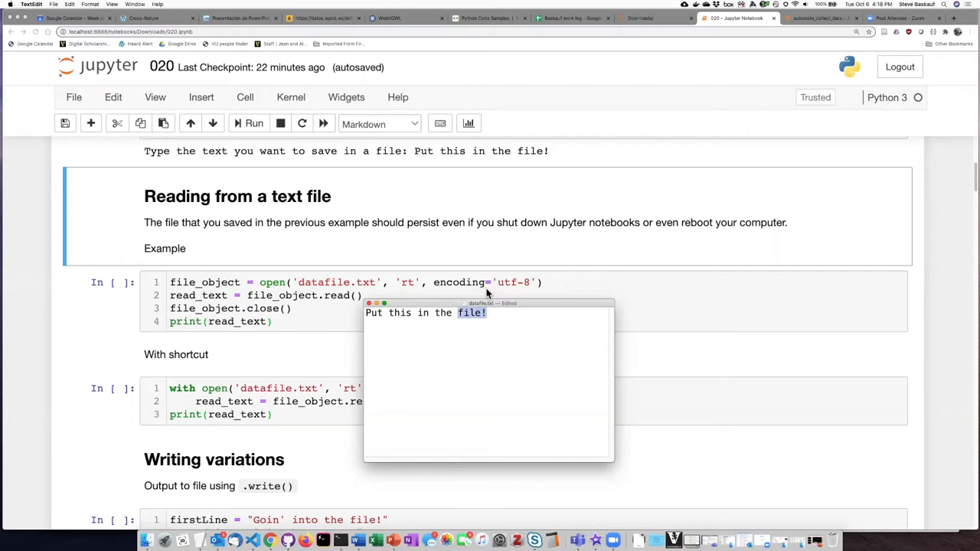
type("computer")
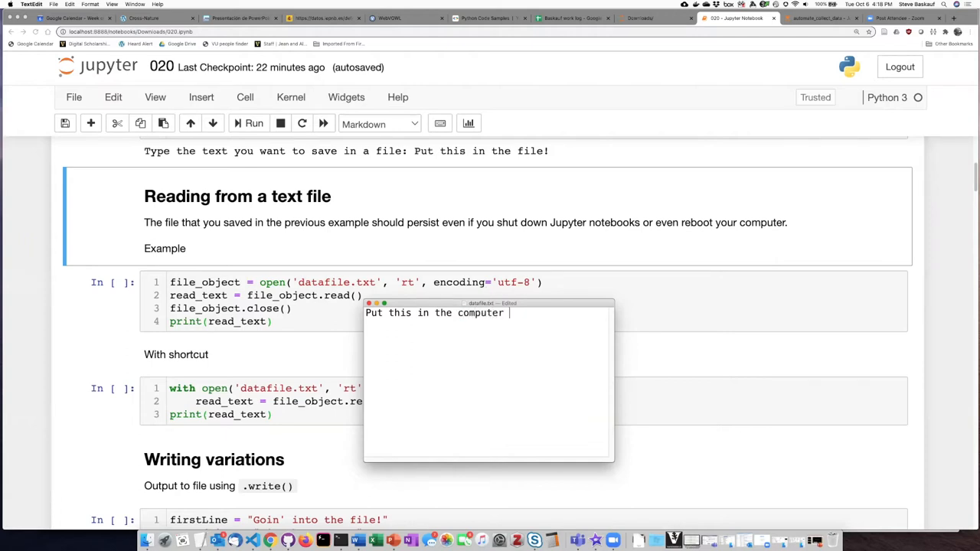
type("file?")
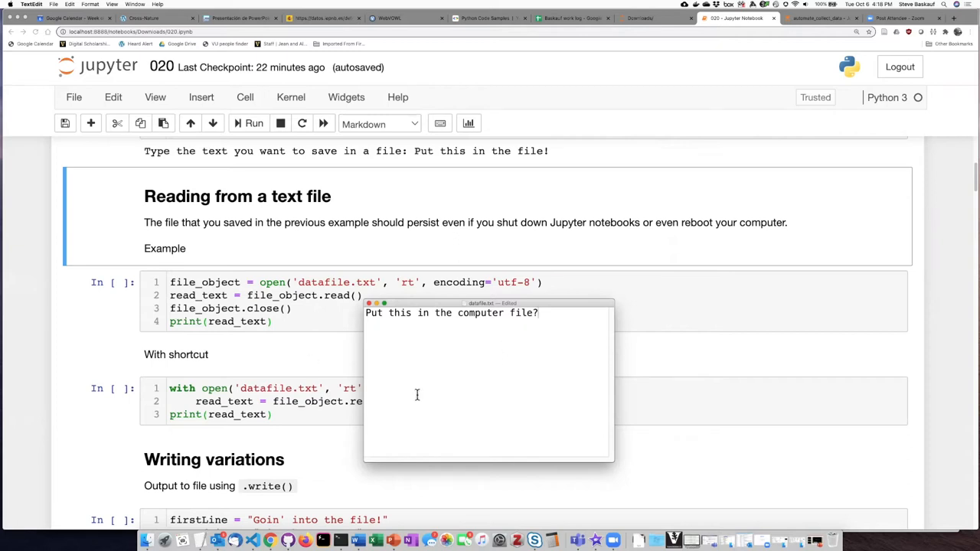
left_click(53, 4)
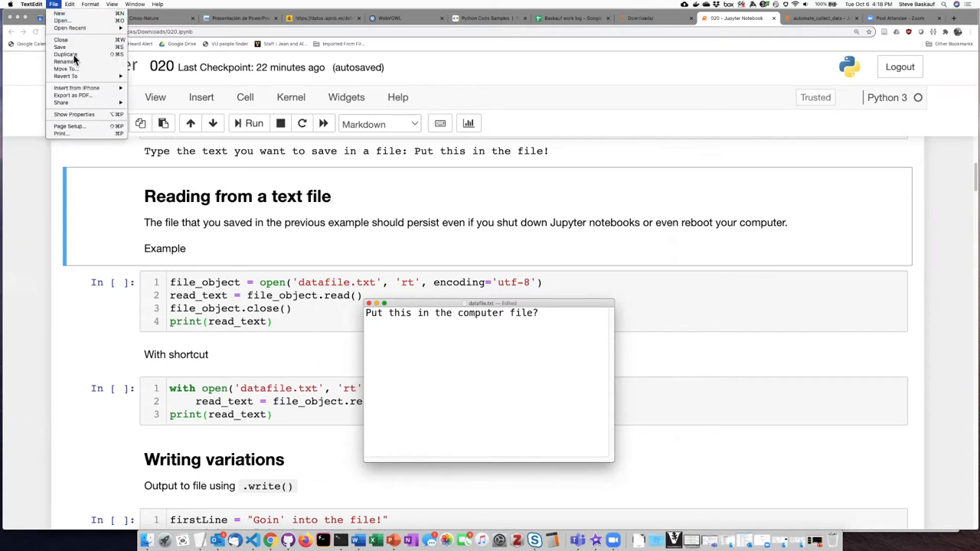
left_click(441, 270)
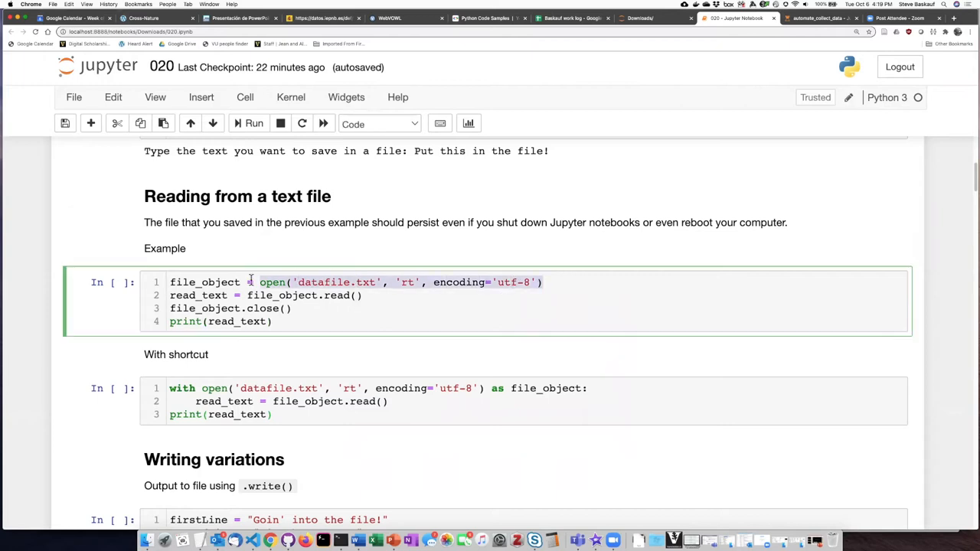
left_click(387, 298)
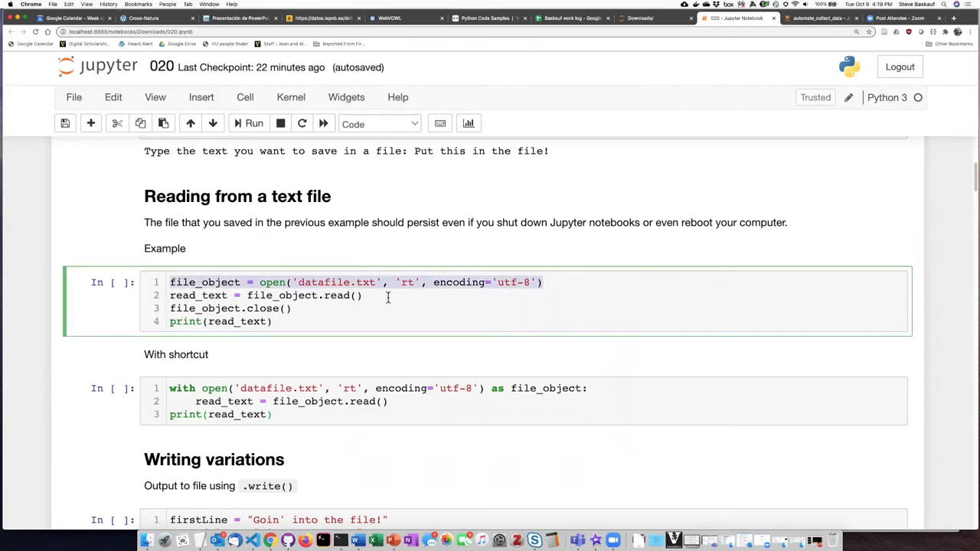
left_click(414, 282)
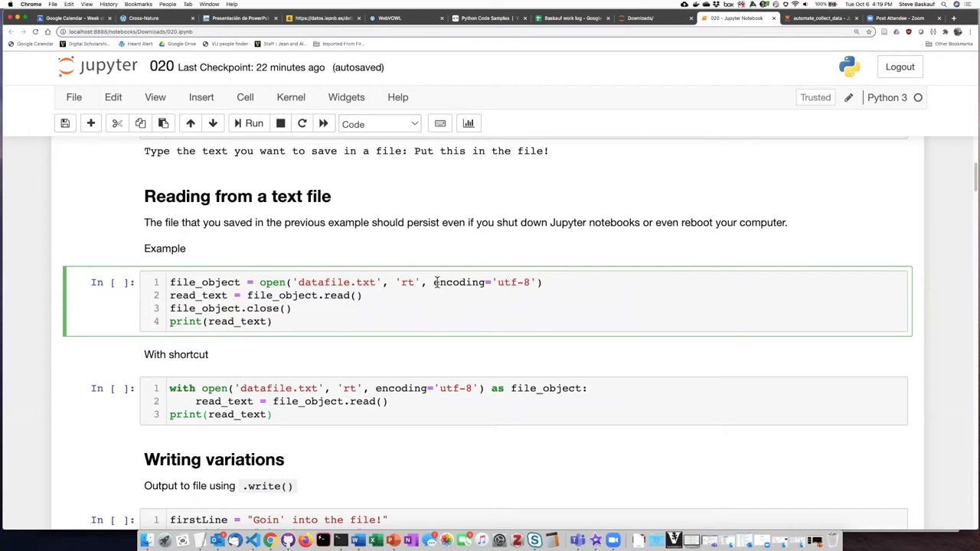
double_click(304, 296)
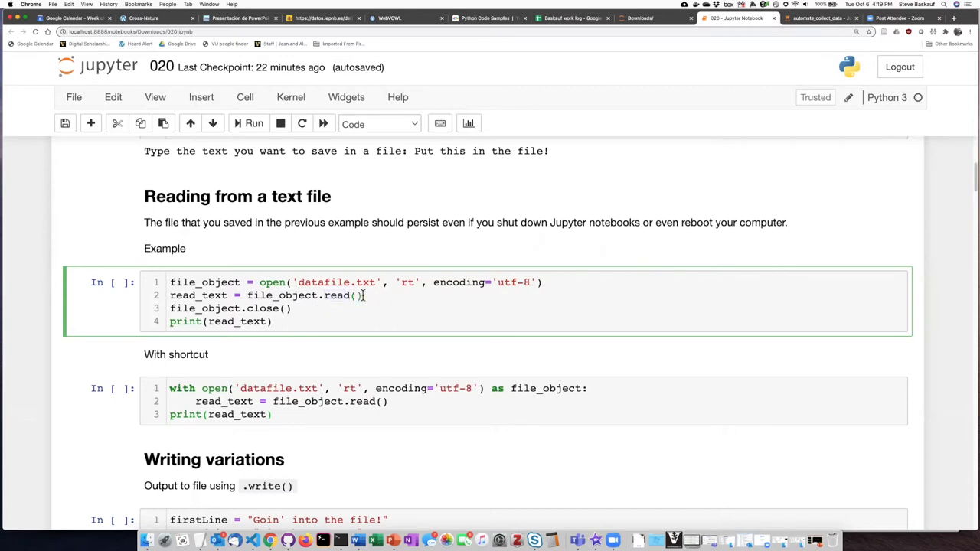
double_click(302, 296)
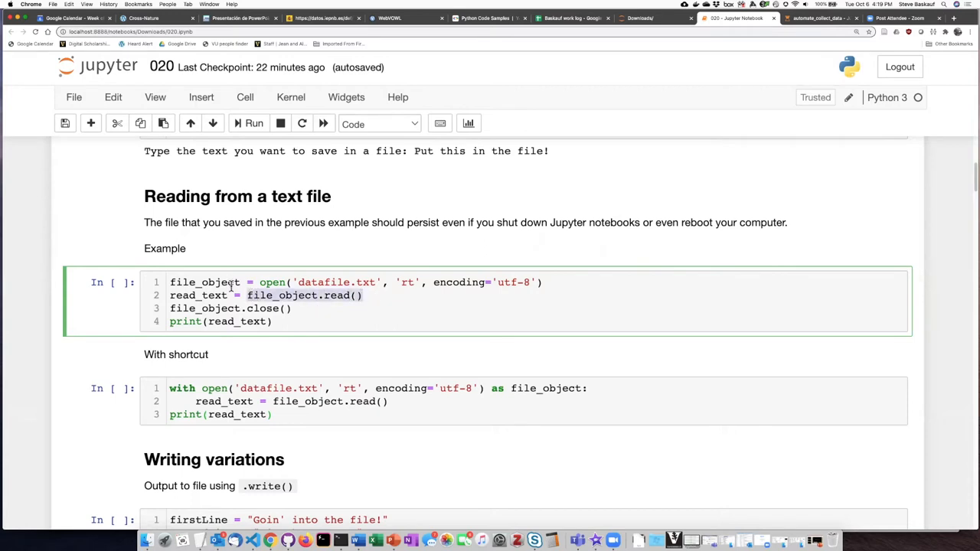
double_click(197, 296)
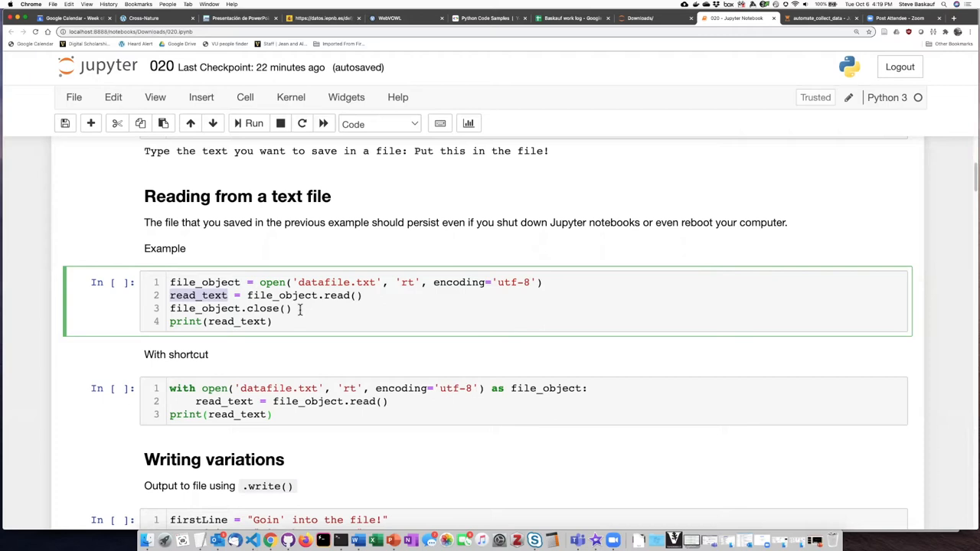
left_click(285, 308)
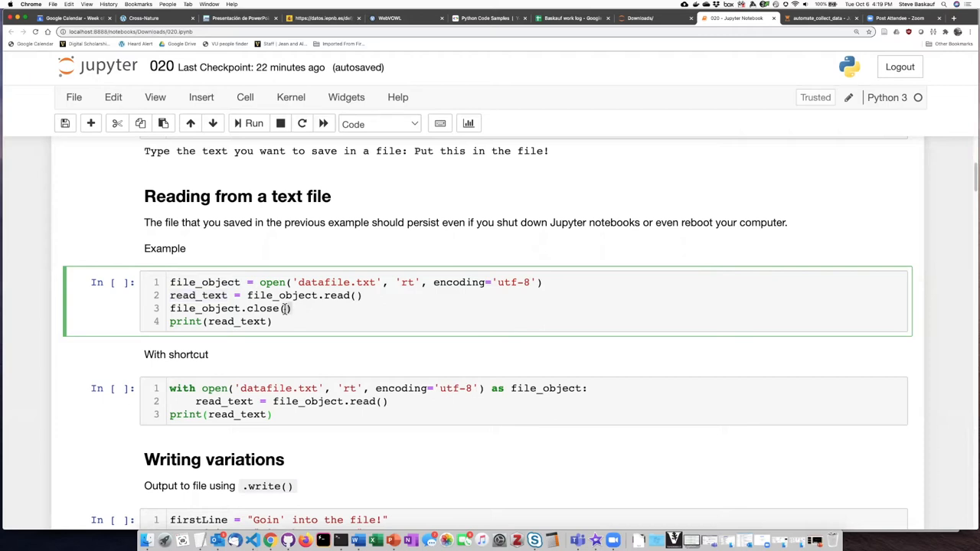
double_click(263, 308)
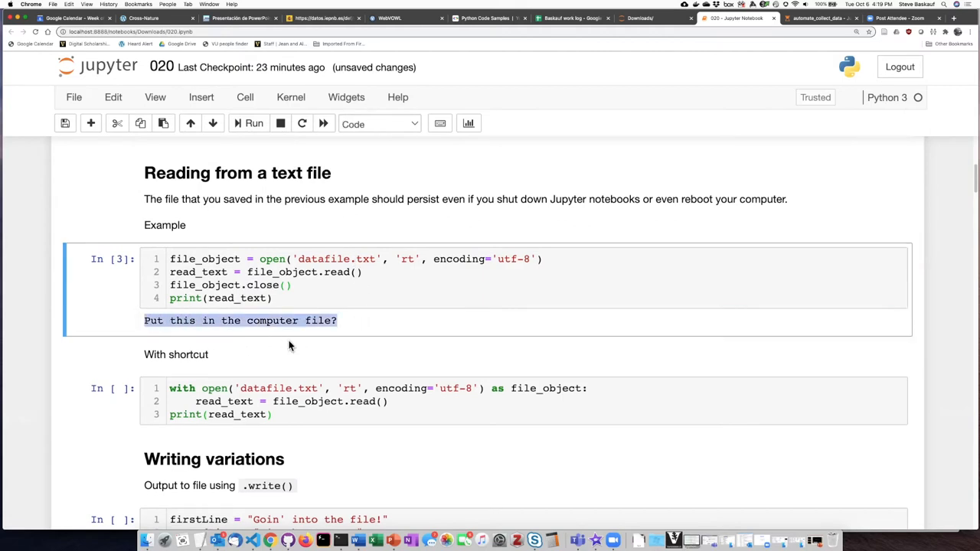
Deselect the printed "Put this in the computer file?" output and scroll down to the next cell
left_click(370, 320)
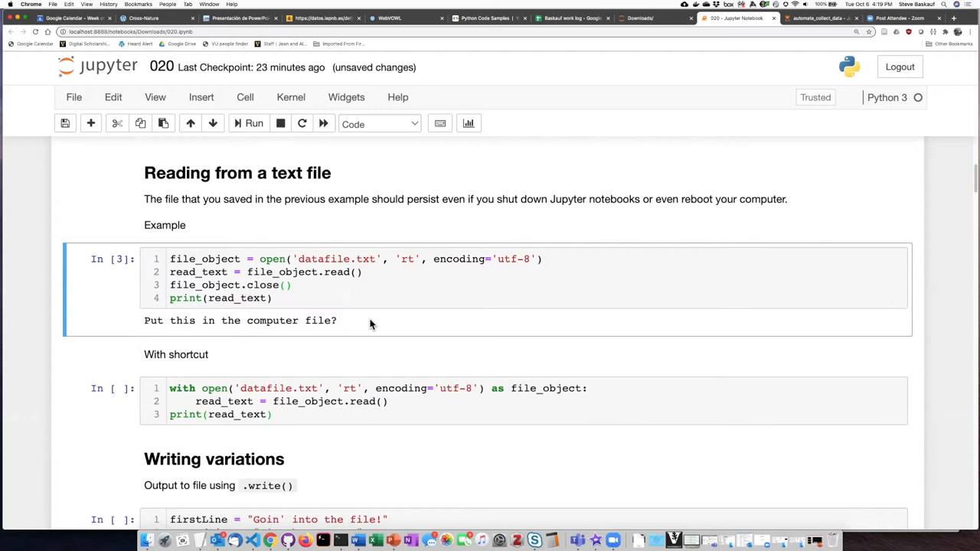
mouse_move(409, 349)
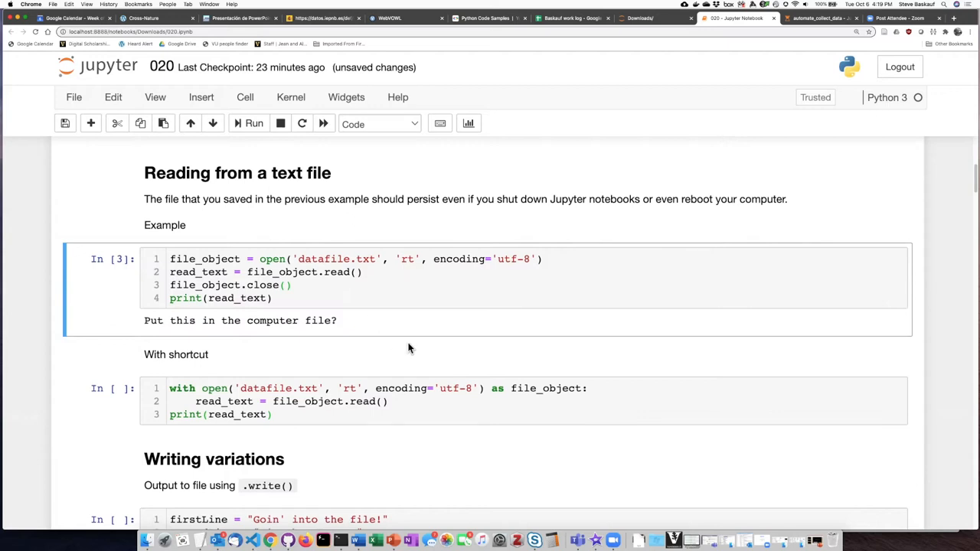
scroll("down", 3)
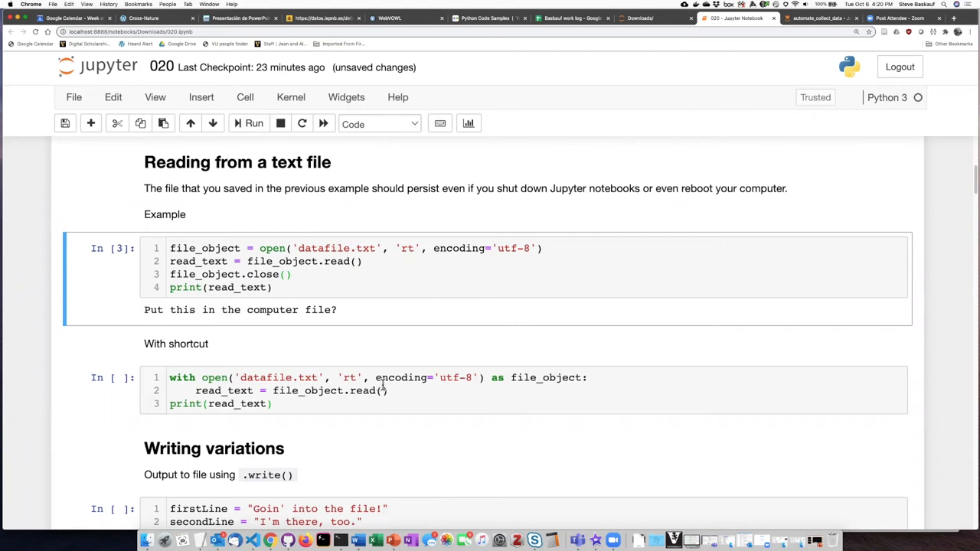
scroll("down", 3)
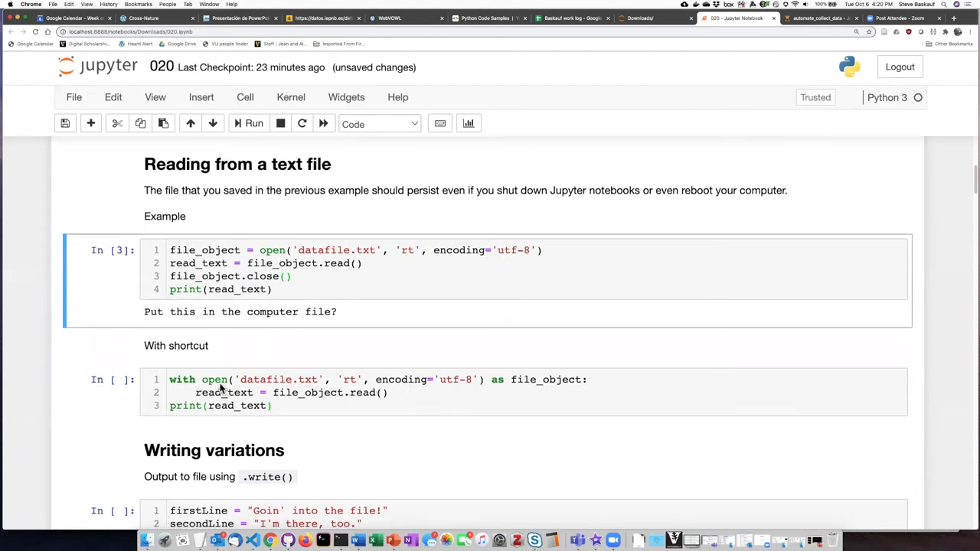
mouse_move(541, 385)
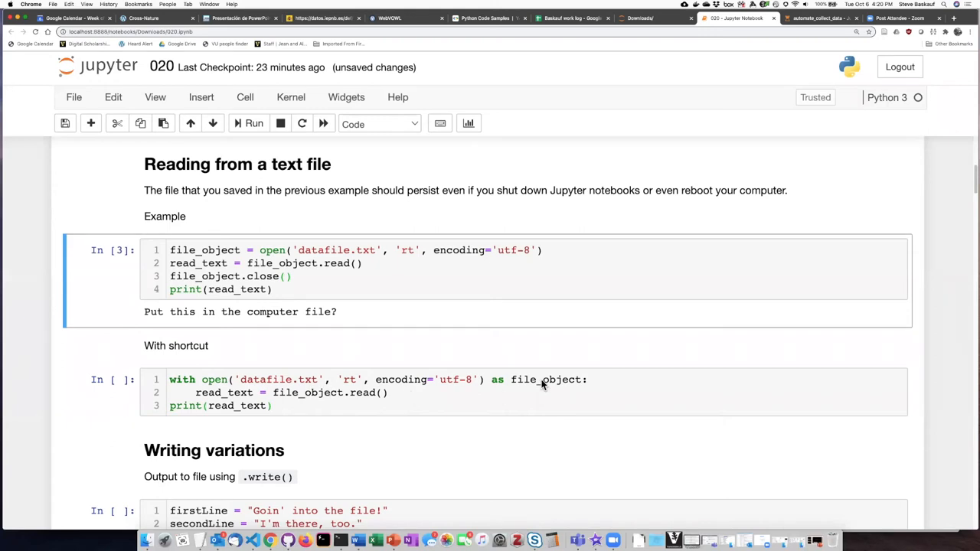
left_click(391, 379)
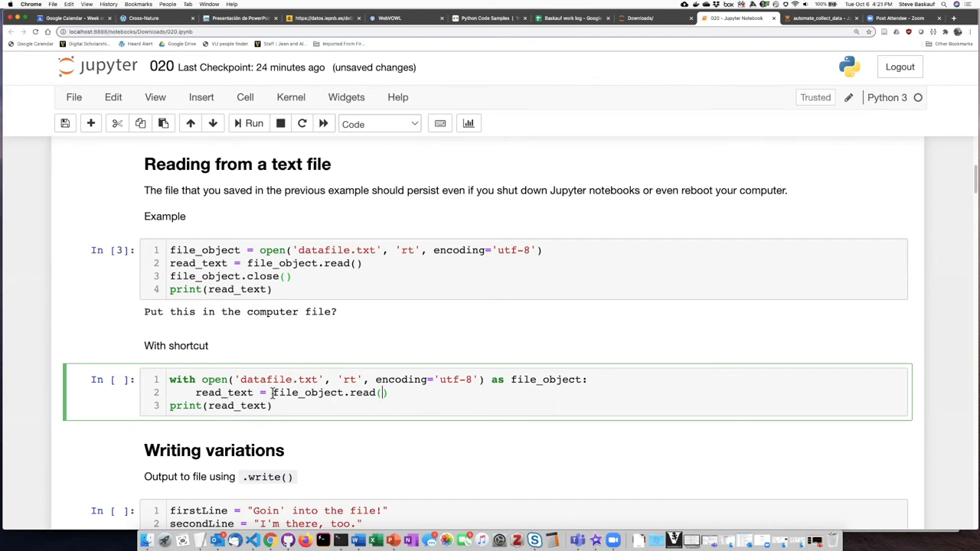
double_click(224, 392)
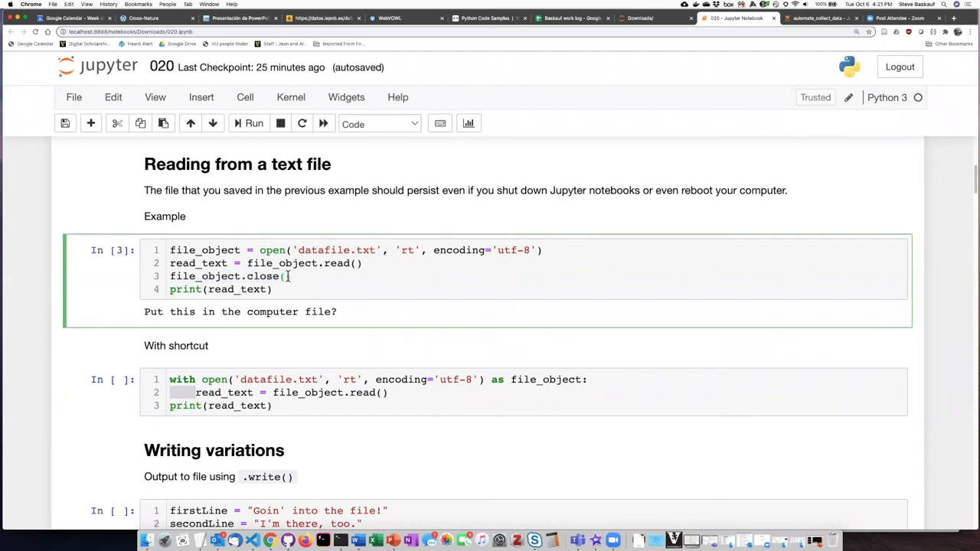
double_click(264, 277)
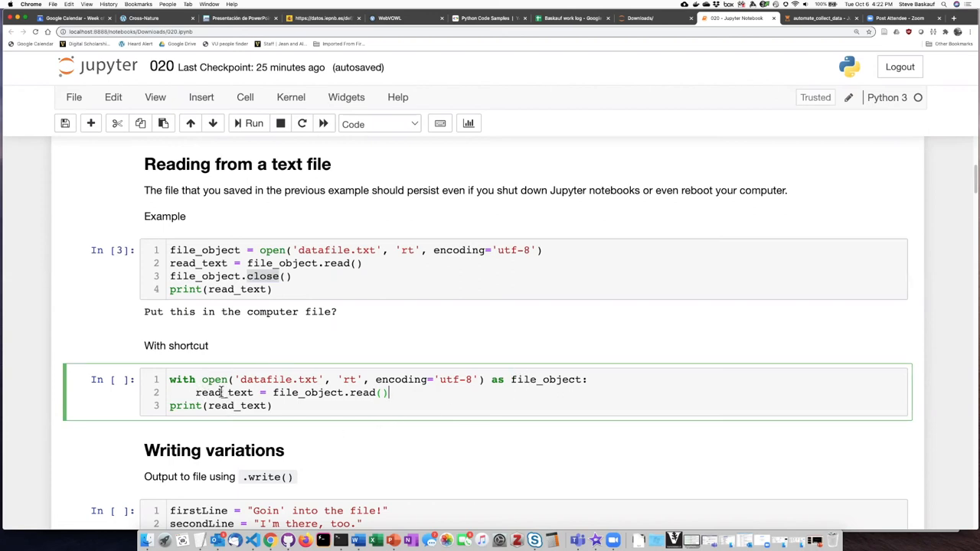
double_click(225, 393)
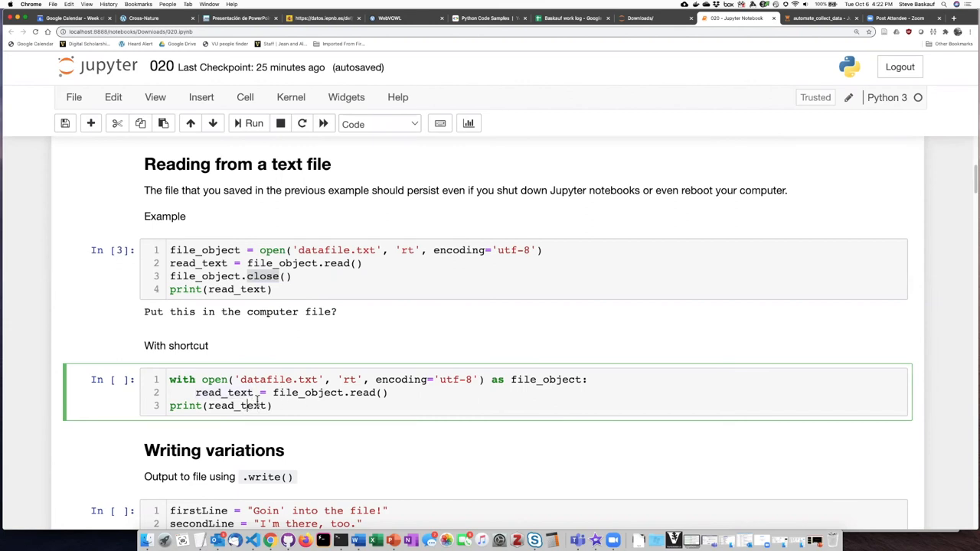
mouse_move(534, 540)
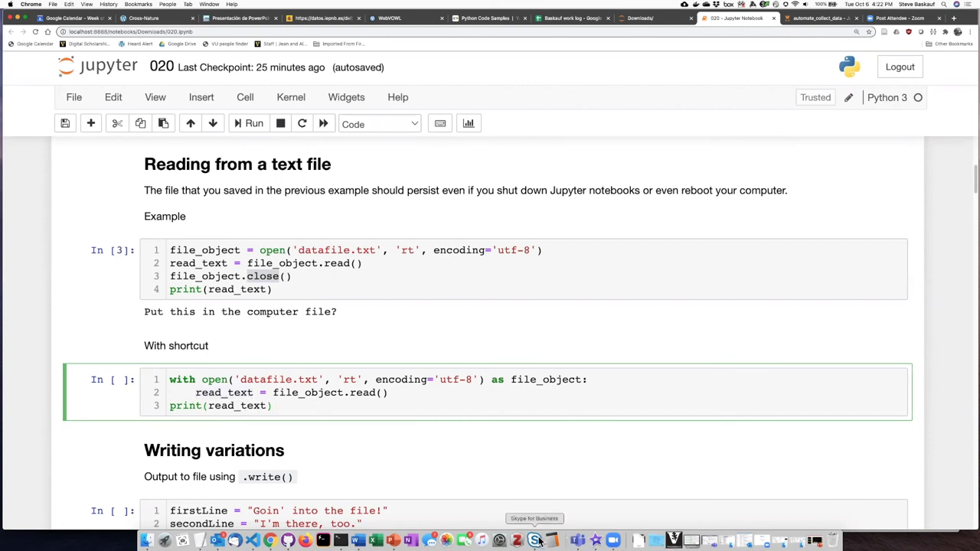
mouse_move(205, 541)
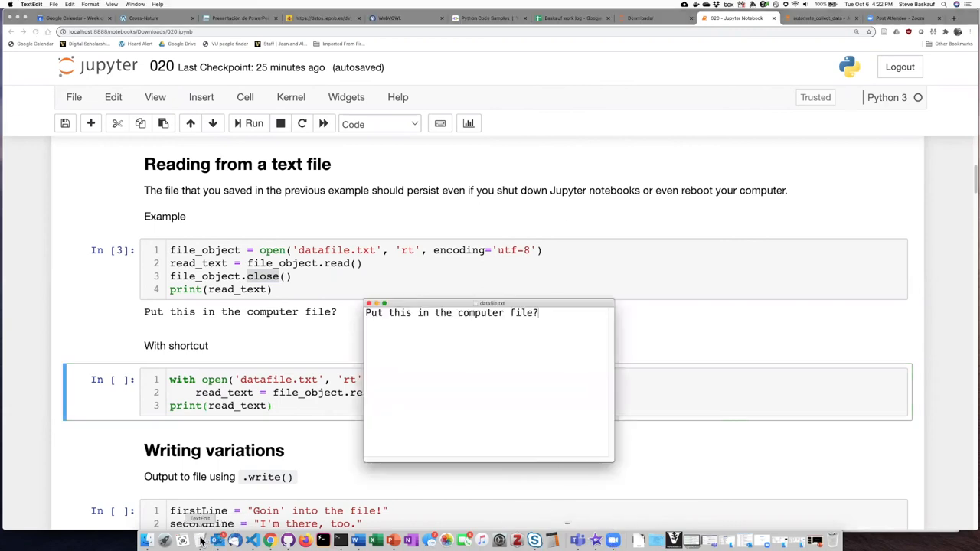
Select the whole sentence in datafile.txt and start typing "my new text" over it
triple_click(451, 312)
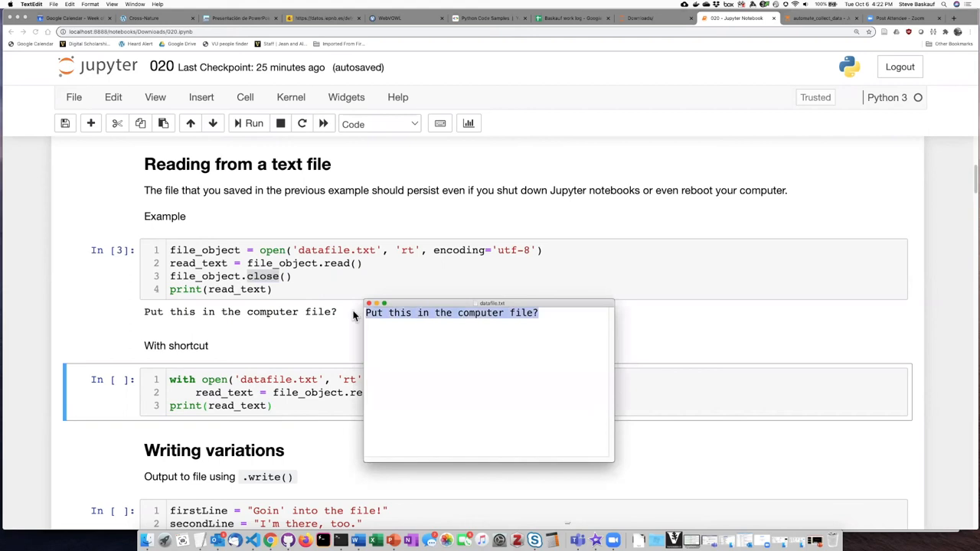
type("my")
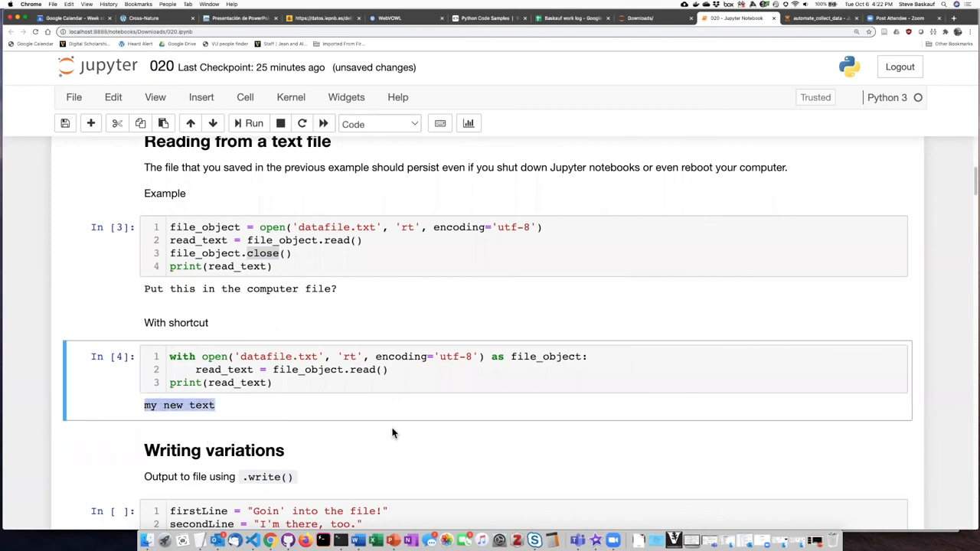
mouse_move(235, 416)
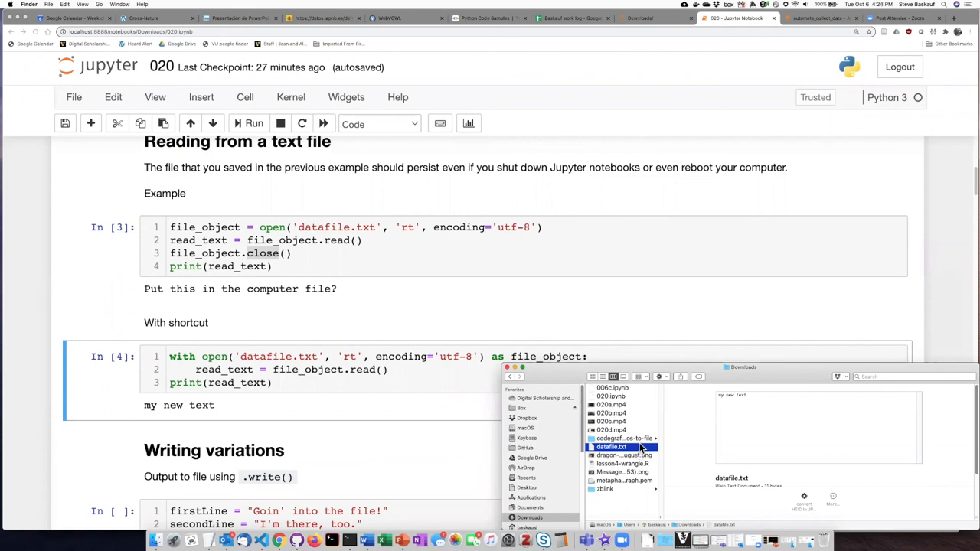
mouse_move(553, 524)
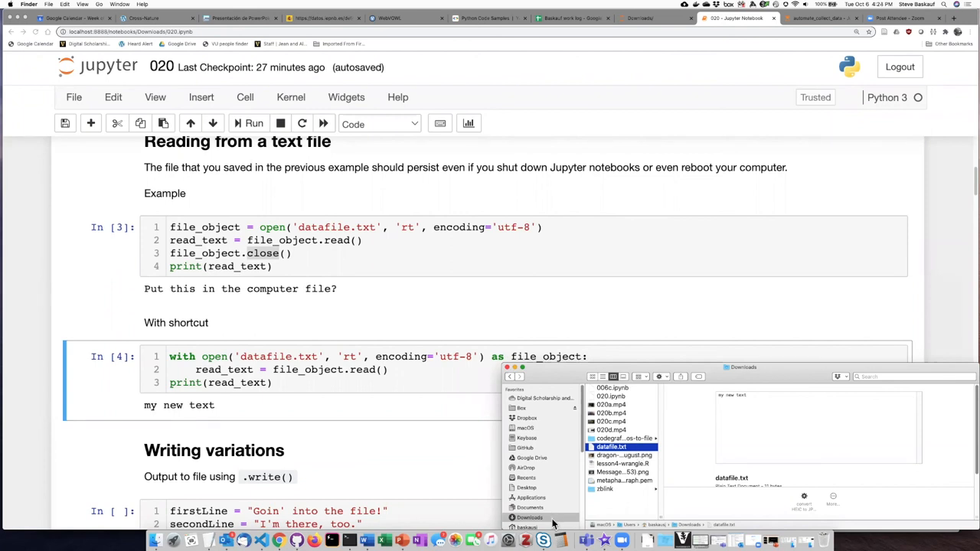